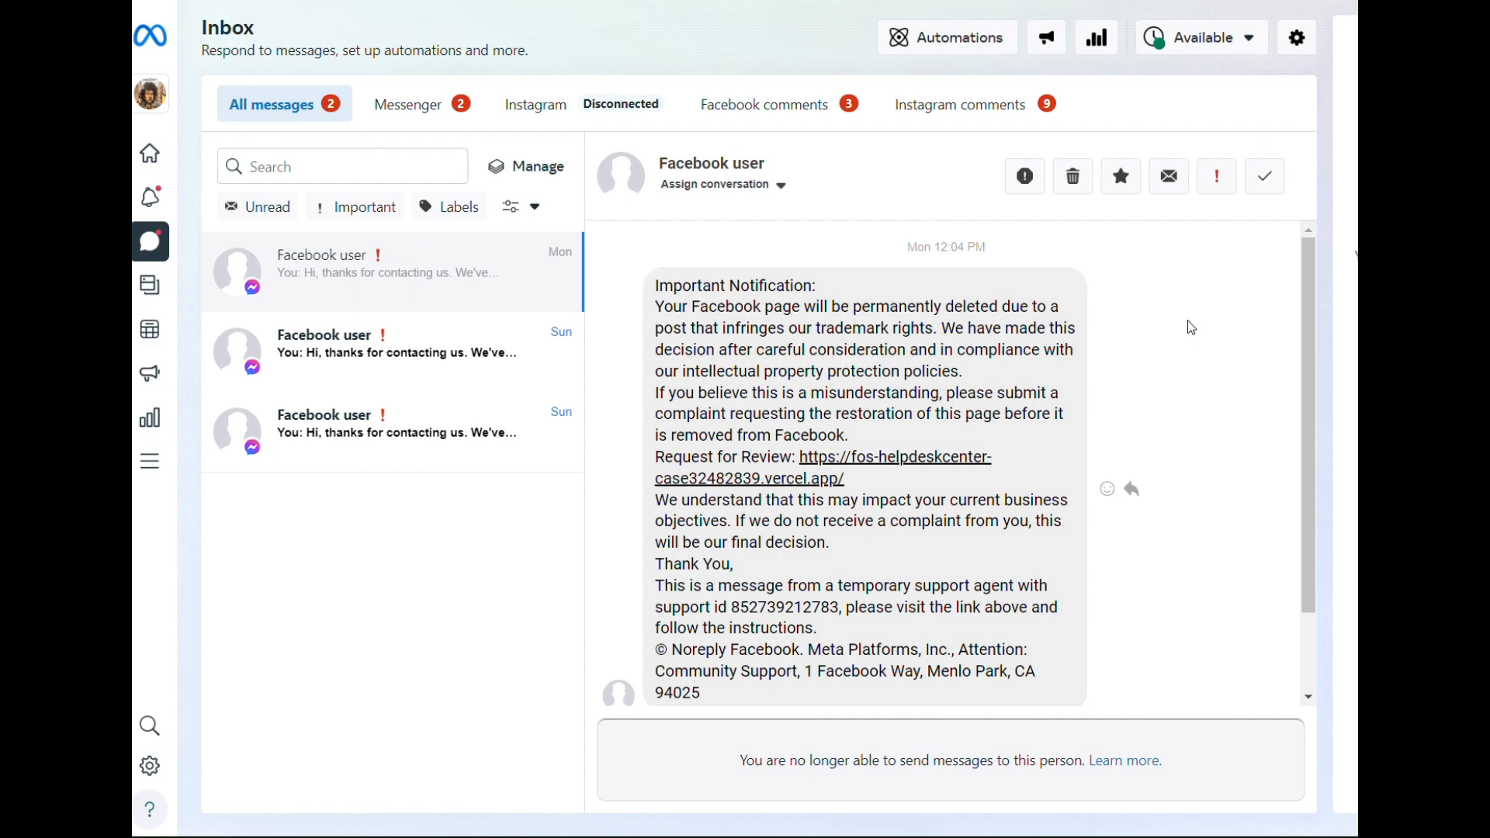
mouse_move(1179, 302)
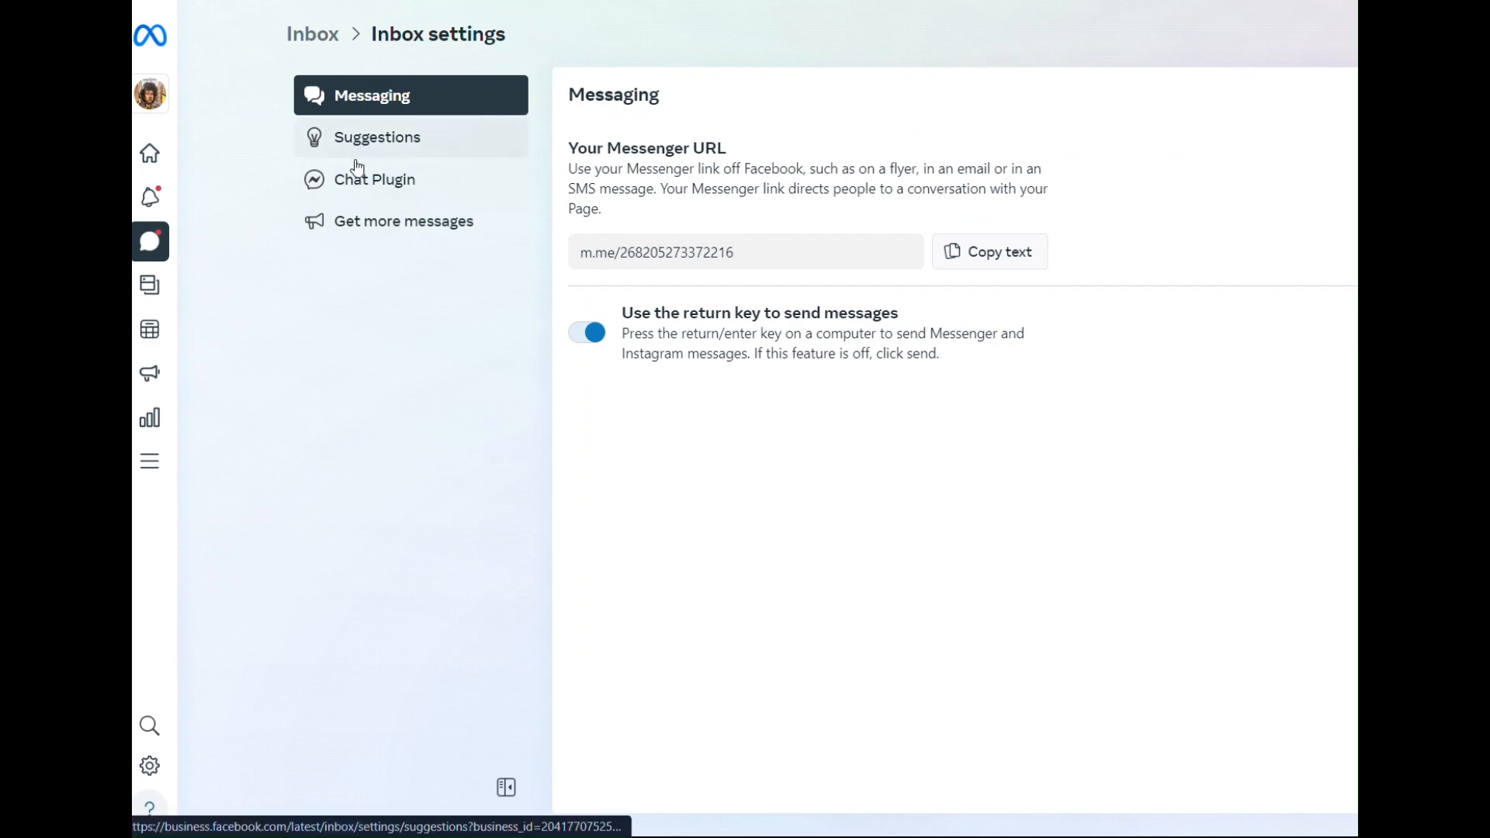
Go to the Chat Plugin inbox settings and expand the Customize your Chat Plugin section
left_click(374, 178)
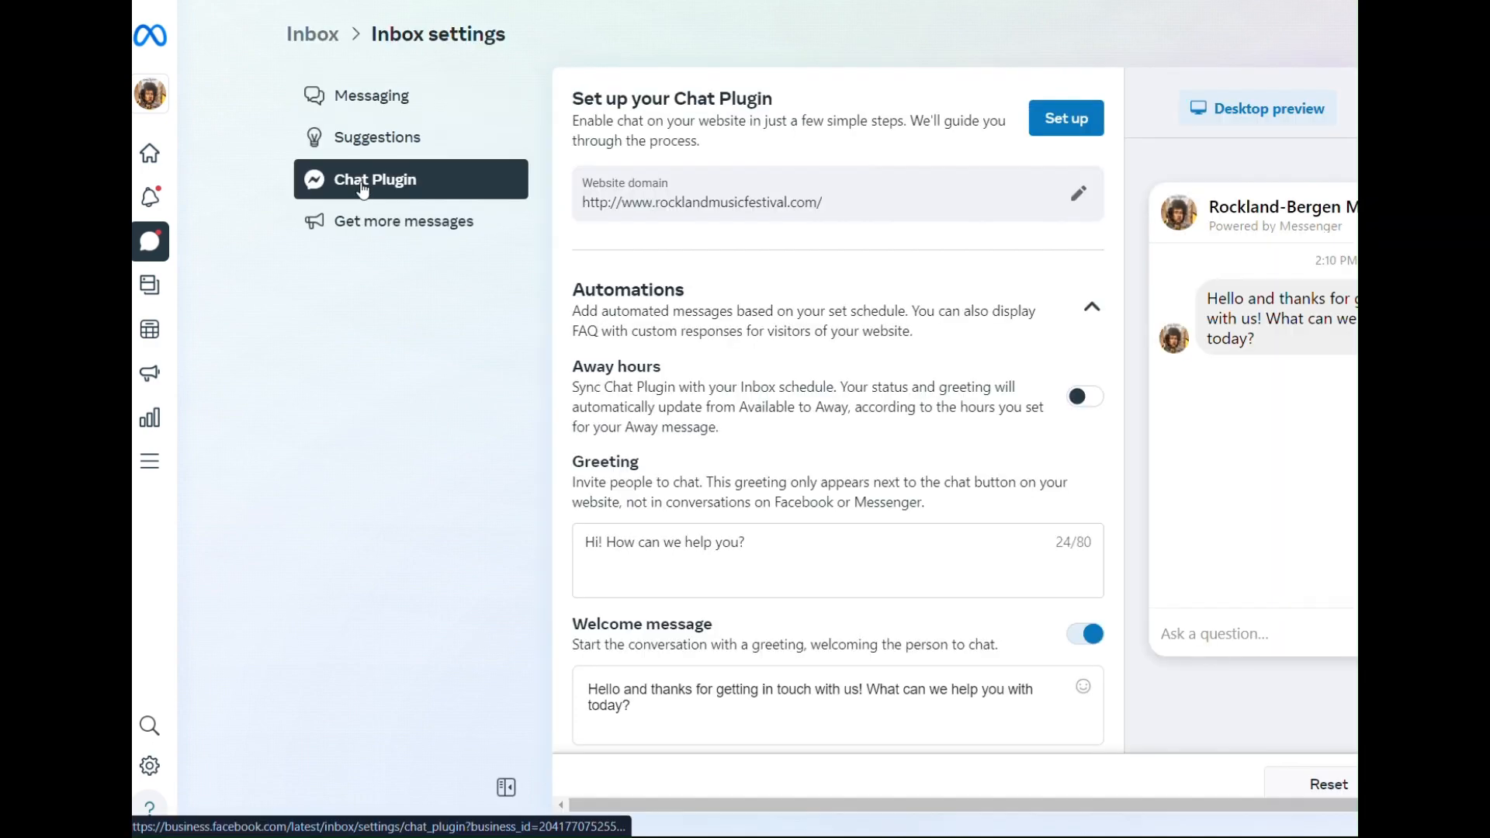
scroll("down", 3)
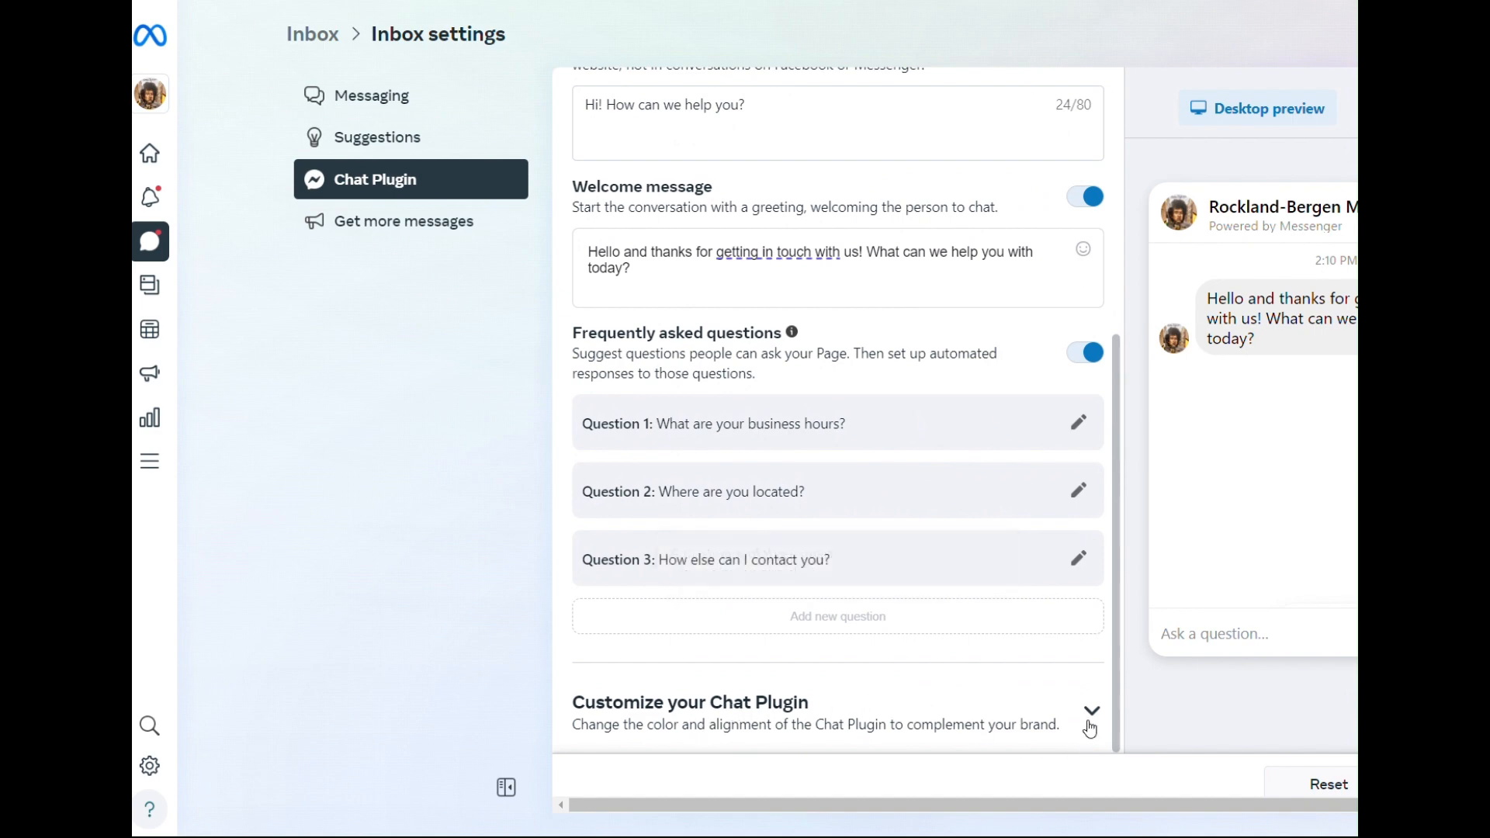
left_click(1091, 709)
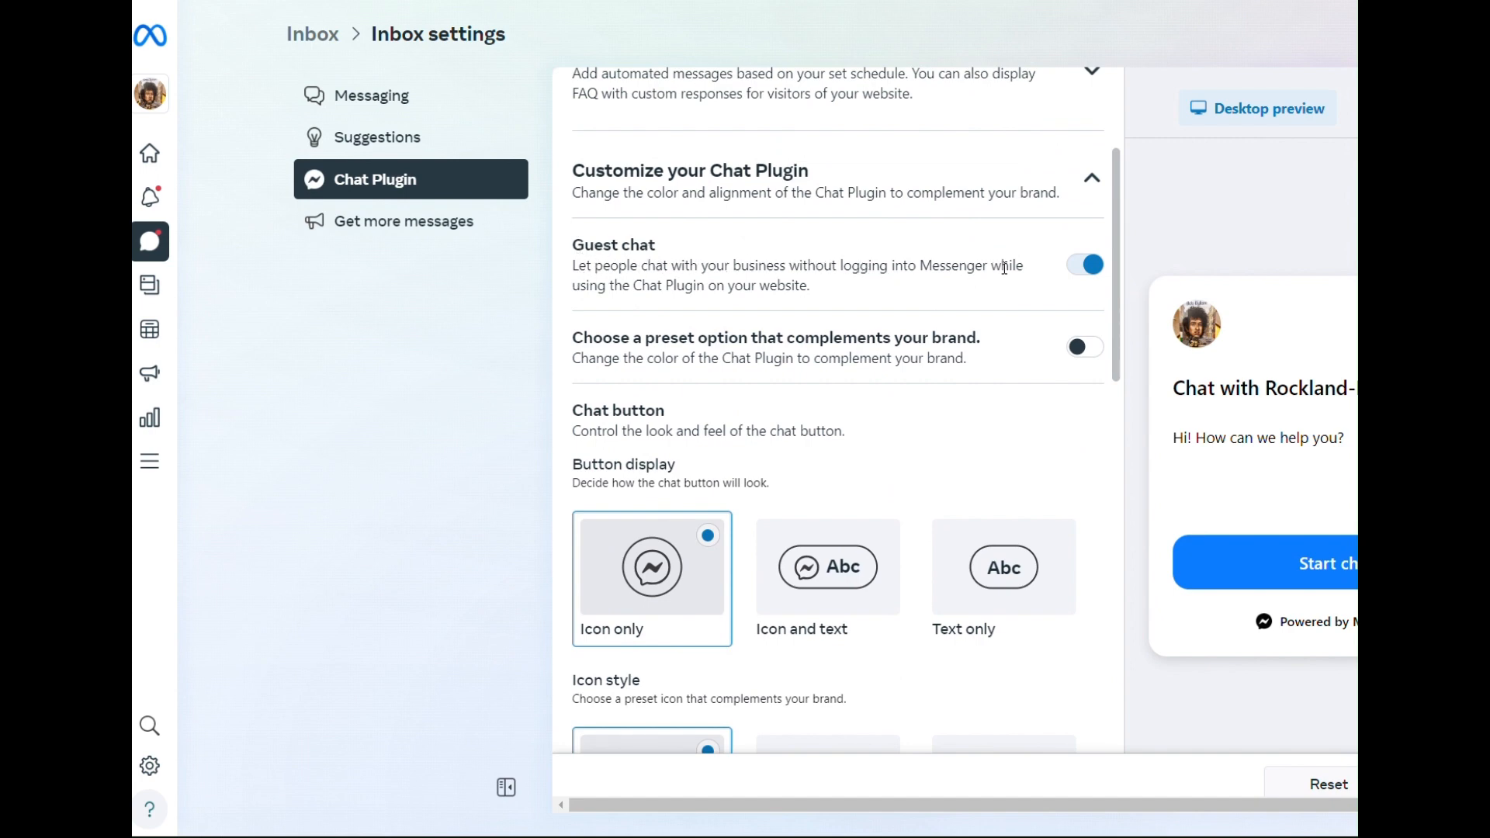
Switch the Guest chat toggle off for the website Chat Plugin
left_click(1083, 263)
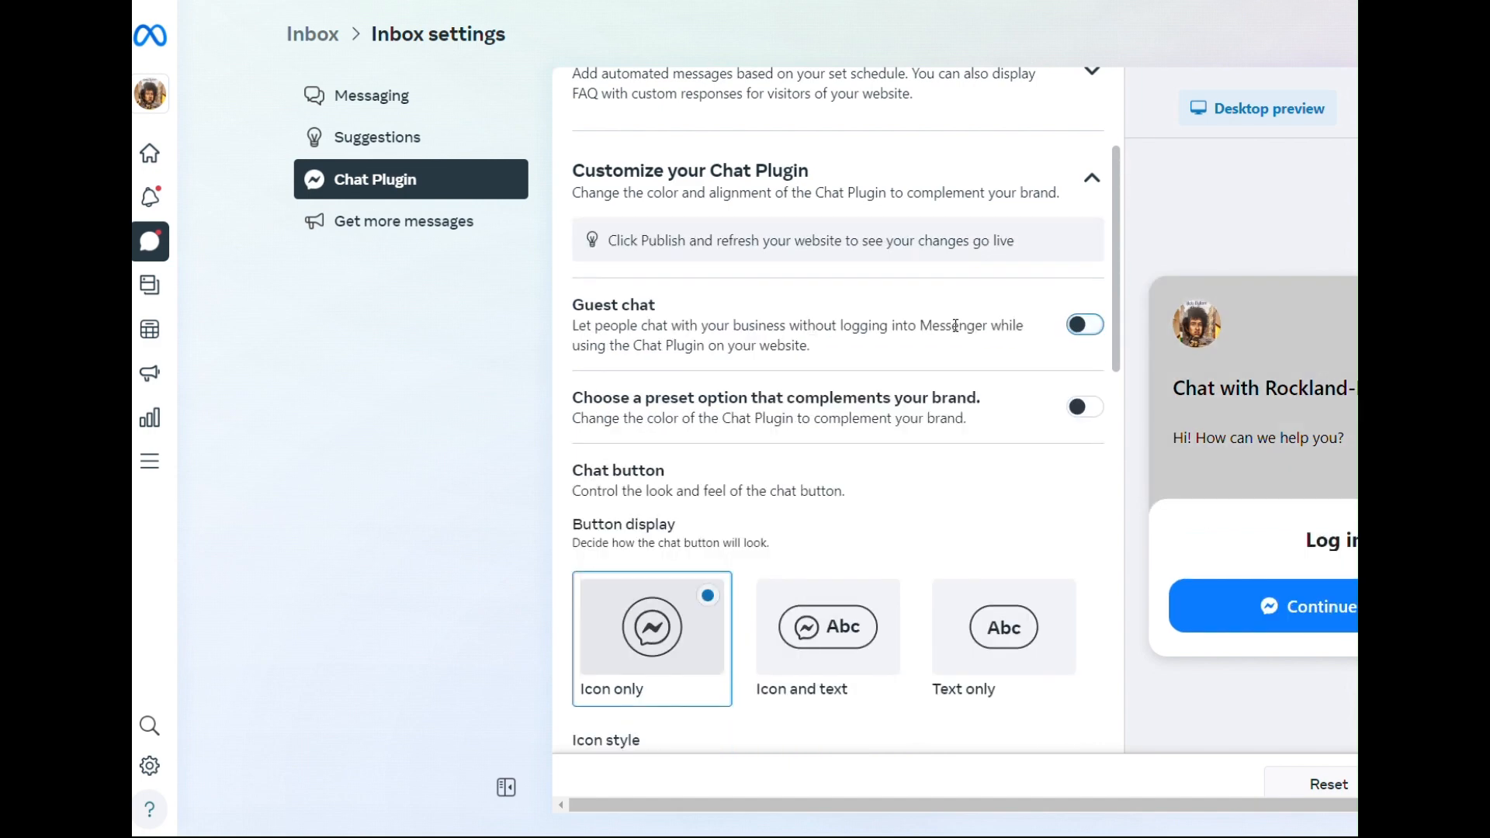